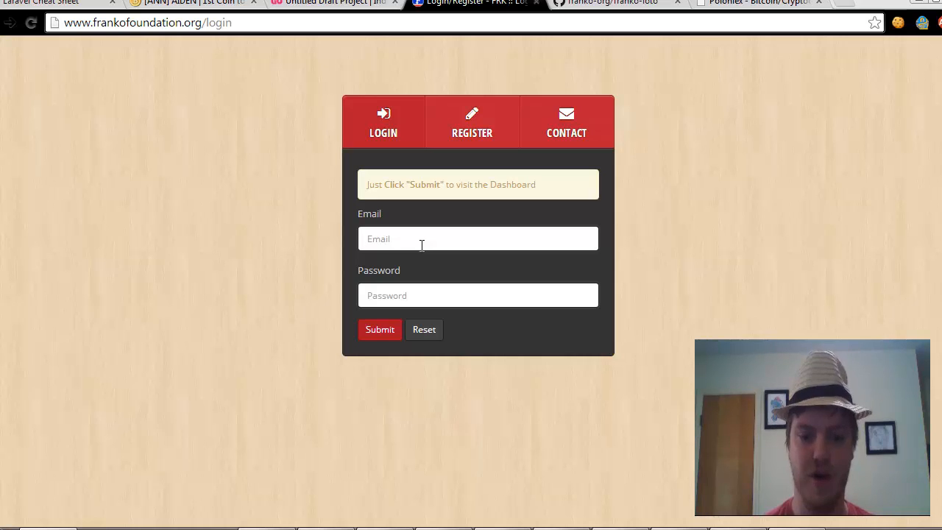
Log in with the saved email address and password to reach the dashboard
{"action": "left_click", "coordinate": [477, 239]}
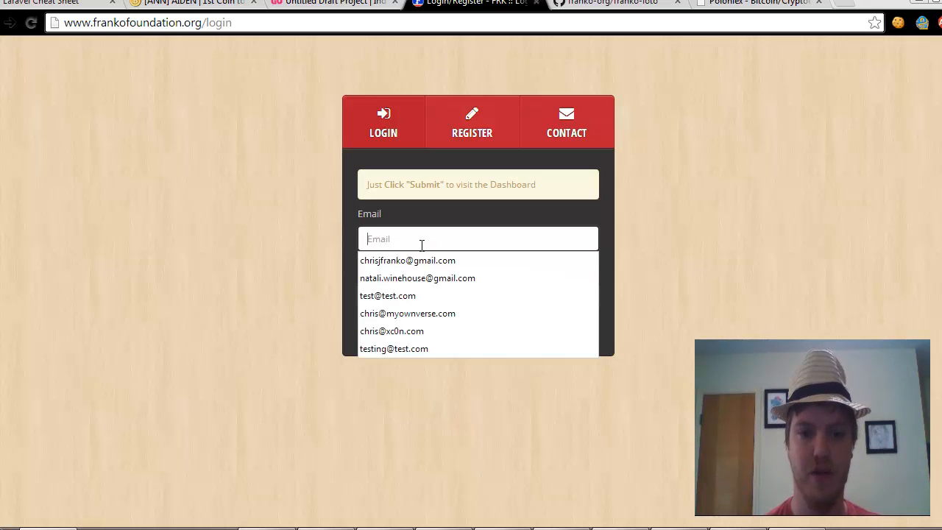
{"action": "left_click", "coordinate": [408, 259]}
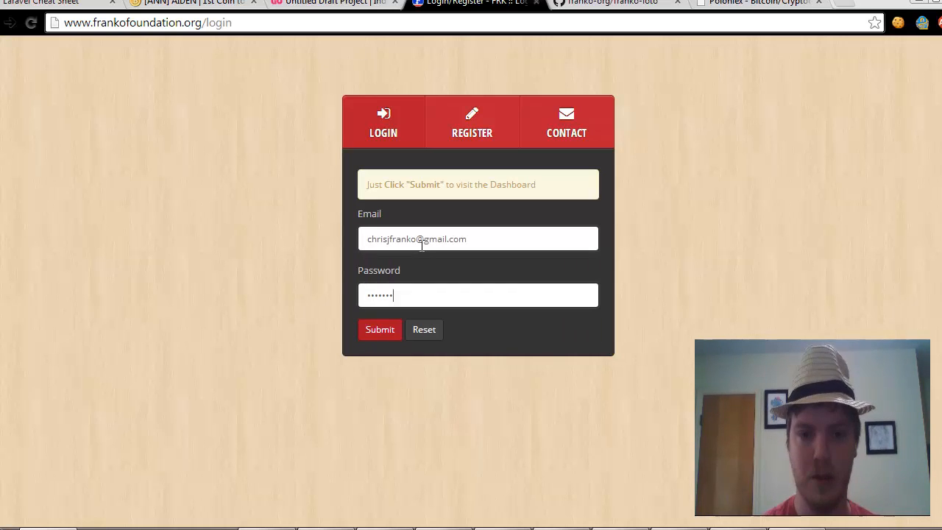
{"action": "left_click", "coordinate": [380, 329]}
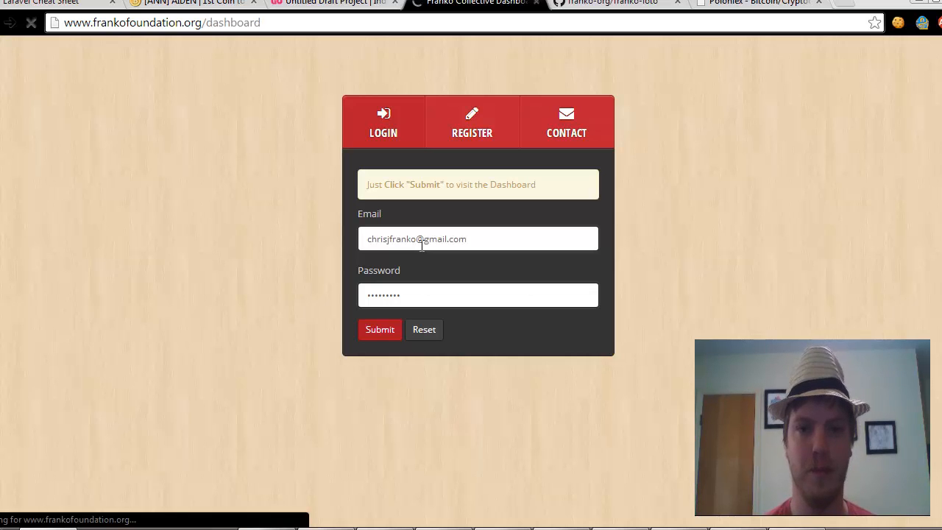
Go to Keys in the sidebar and bring up the Add New Key form
{"action": "left_click", "coordinate": [379, 330]}
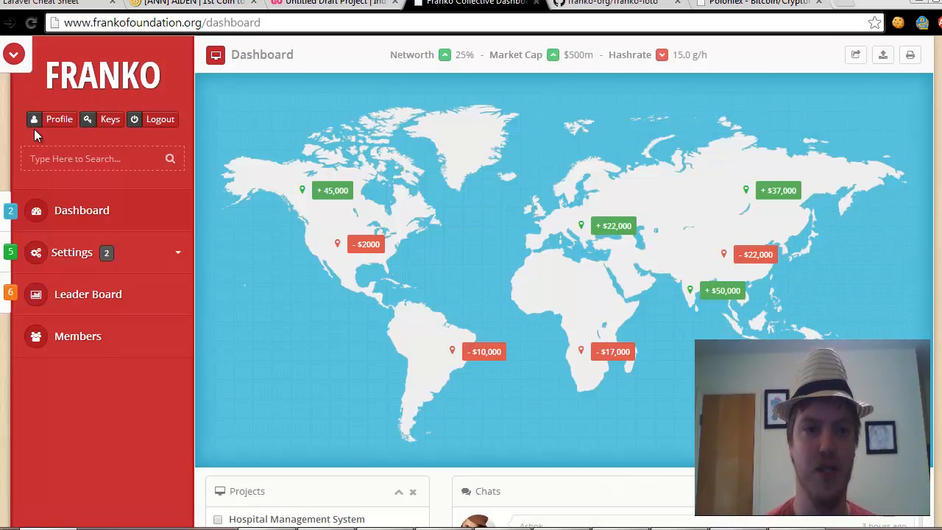
{"action": "left_click", "coordinate": [109, 117]}
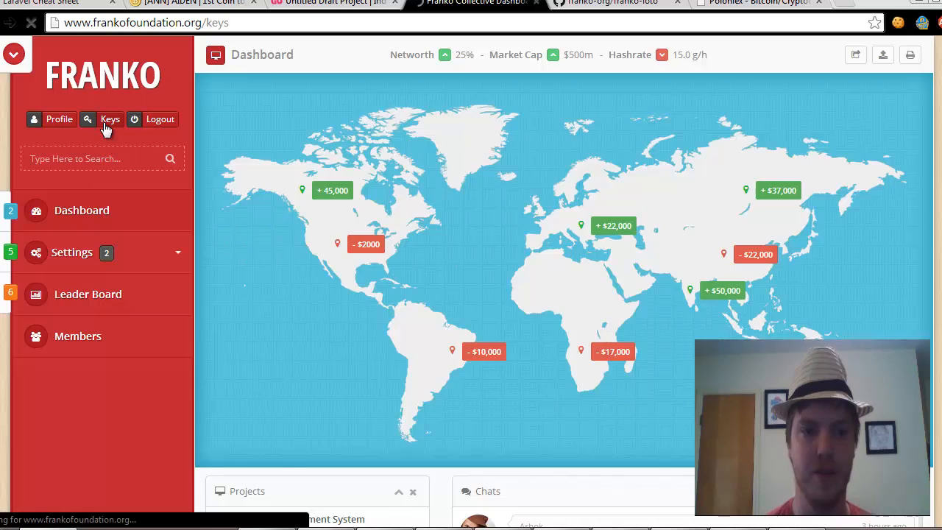
{"action": "left_click", "coordinate": [108, 118]}
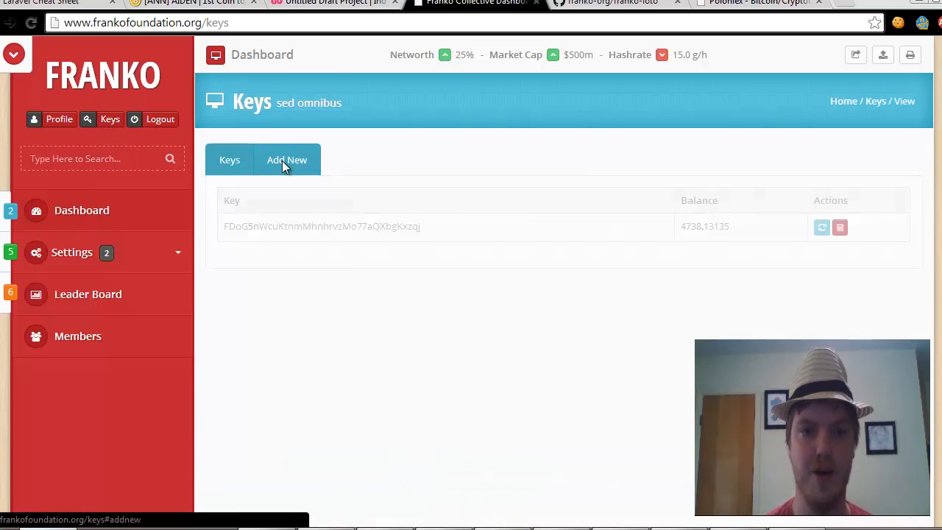
{"action": "left_click", "coordinate": [287, 159]}
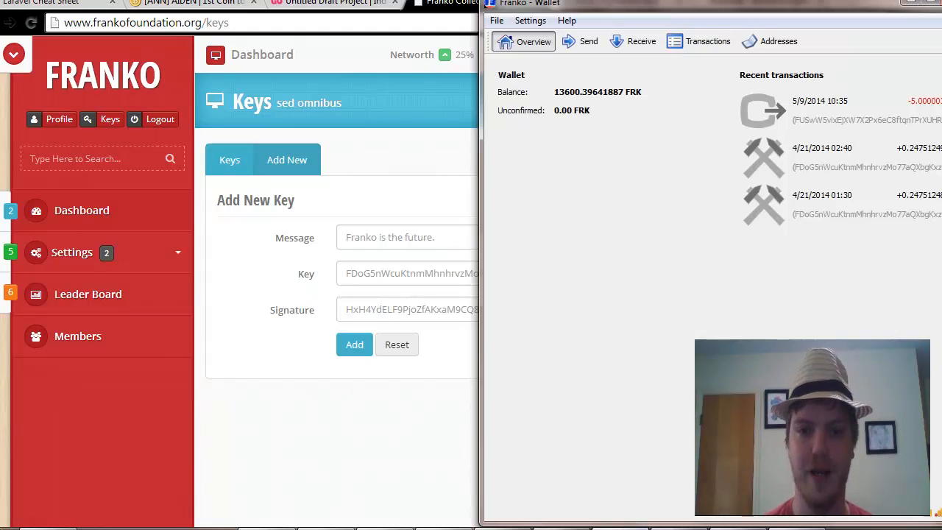
Open the wallet's Sign message tool from the File menu
{"action": "left_click", "coordinate": [497, 21]}
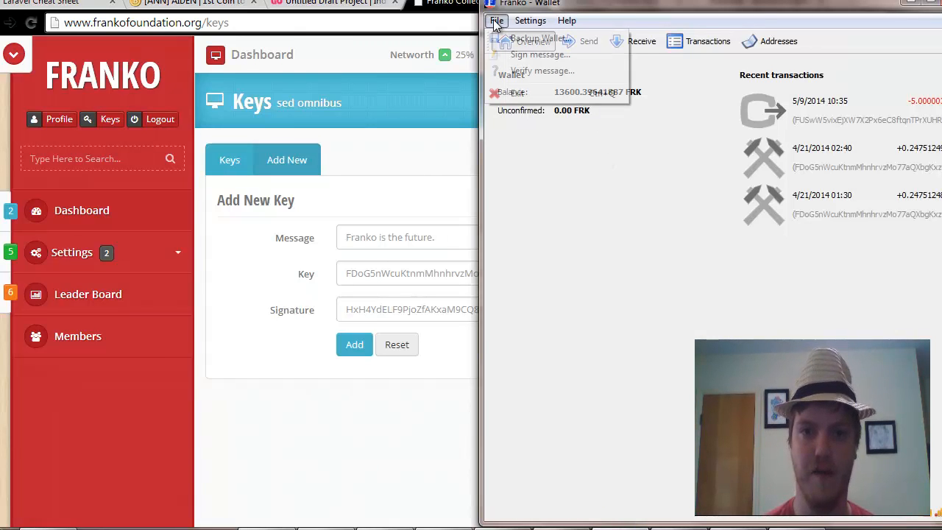
{"action": "left_click", "coordinate": [539, 55]}
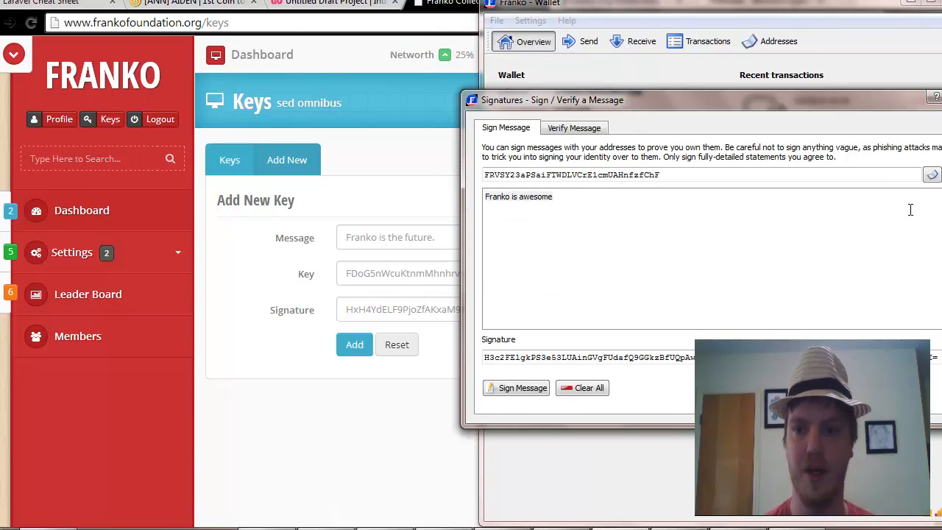
{"action": "mouse_move", "coordinate": [933, 173]}
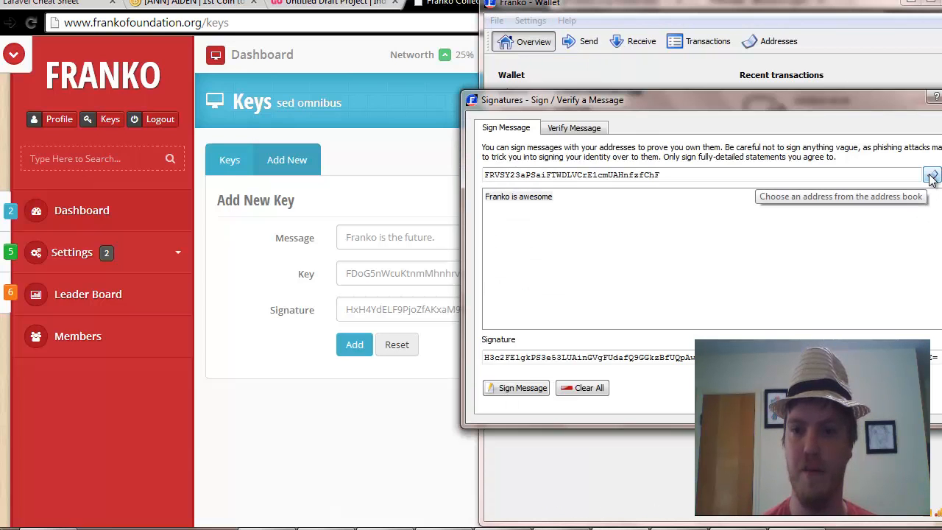
Copy the FRKGIVEAWAY address from the address book into the signing address field
{"action": "left_click", "coordinate": [931, 175]}
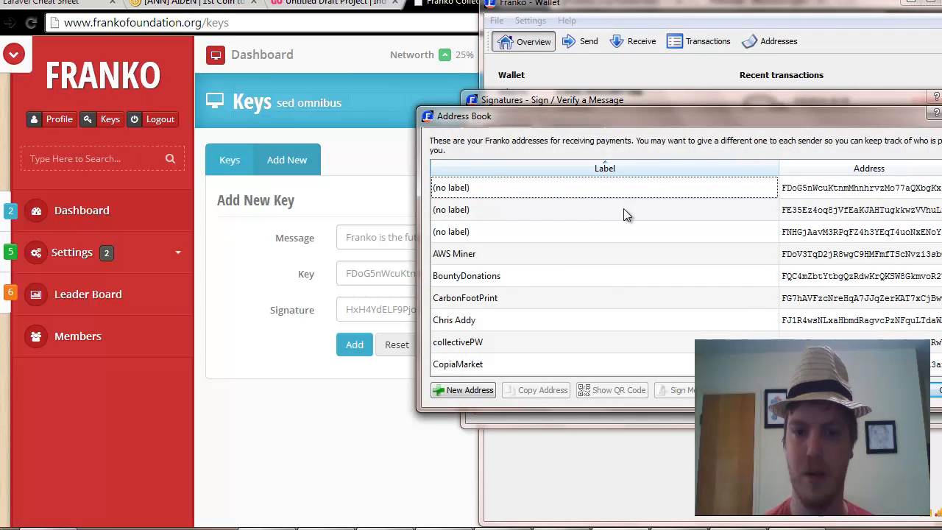
{"action": "mouse_move", "coordinate": [794, 276]}
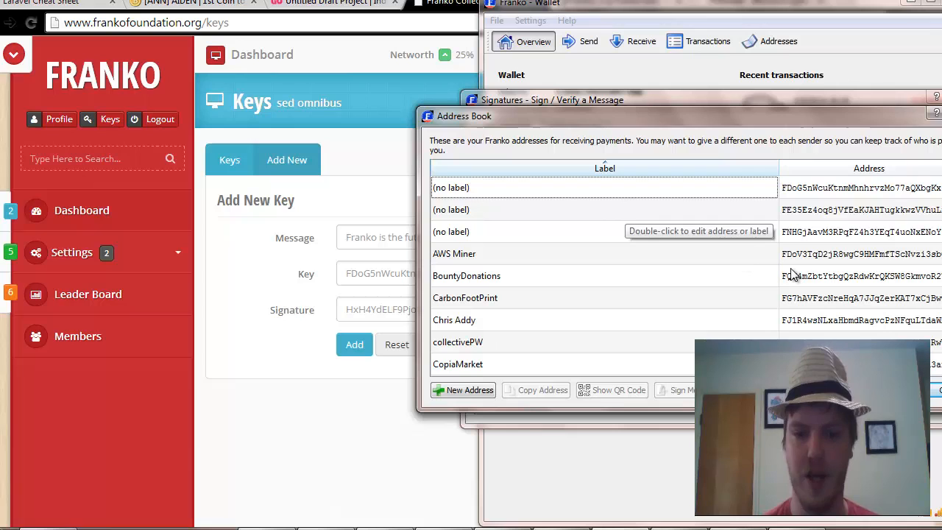
{"action": "scroll", "scroll_direction": "down", "scroll_amount": 3}
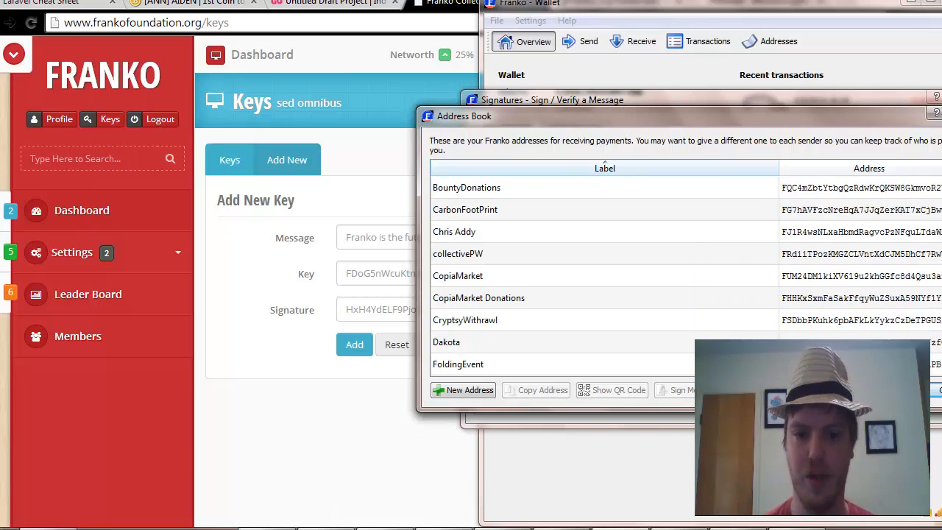
{"action": "scroll", "scroll_direction": "down", "scroll_amount": 3}
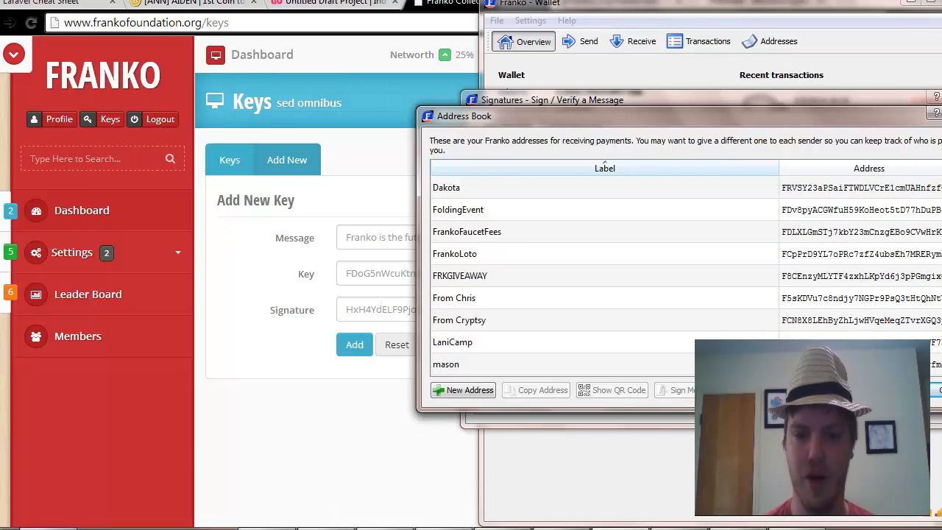
{"action": "mouse_move", "coordinate": [802, 282]}
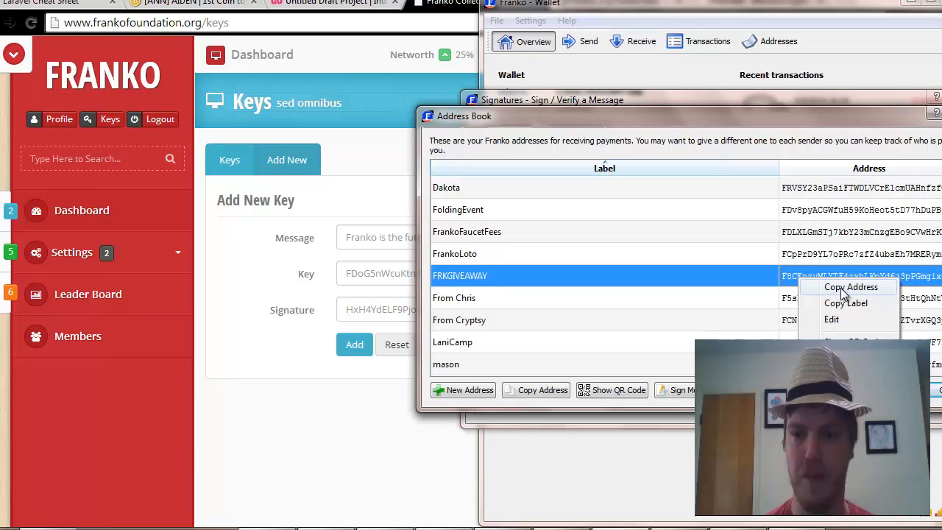
{"action": "left_click", "coordinate": [851, 287]}
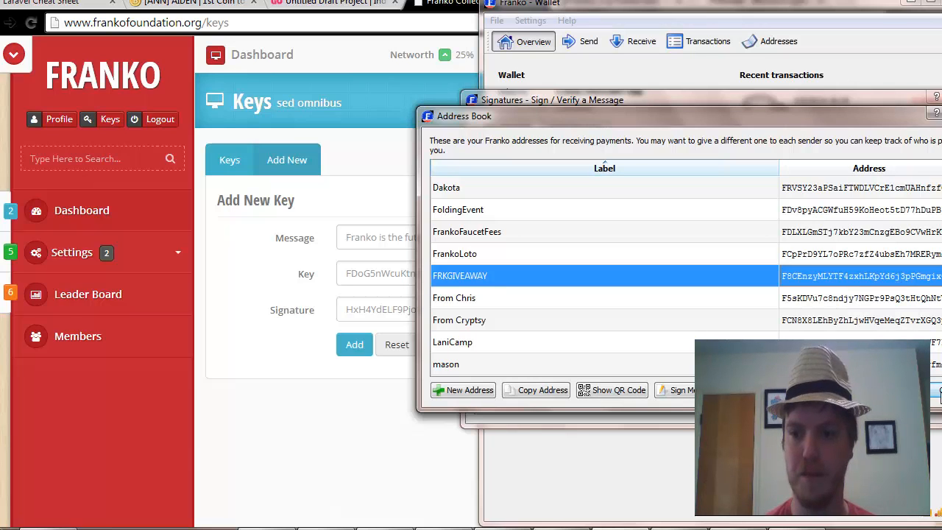
{"action": "left_click", "coordinate": [674, 390]}
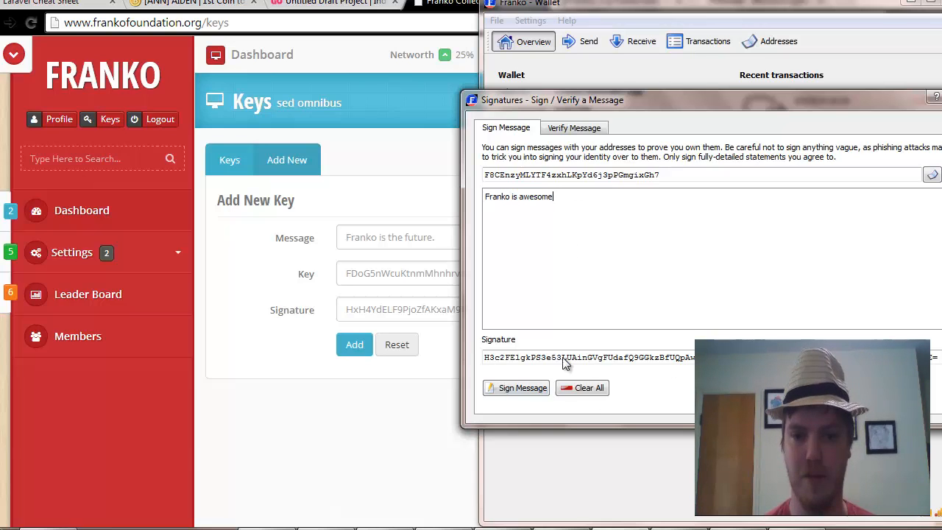
Sign 'Franko is awesome' after unlocking the wallet and select the address for copying
{"action": "left_click", "coordinate": [515, 388]}
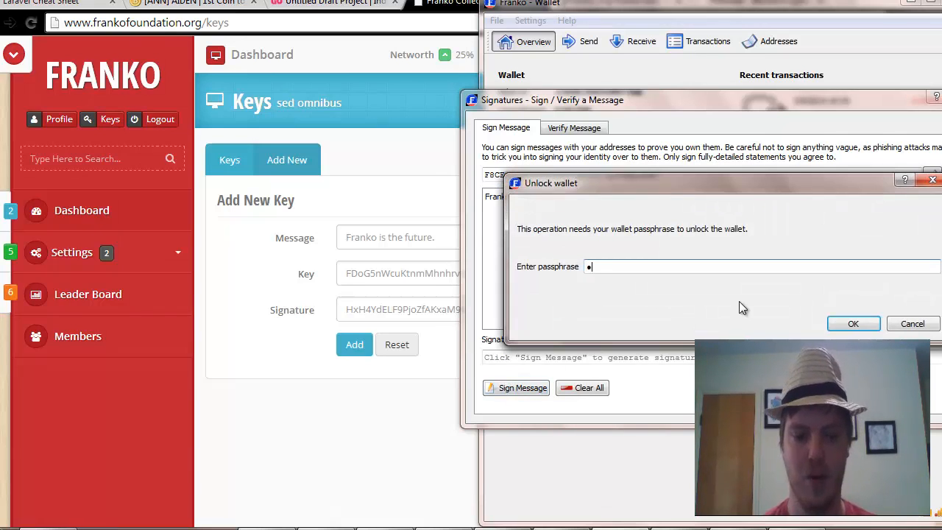
{"action": "left_click", "coordinate": [853, 324]}
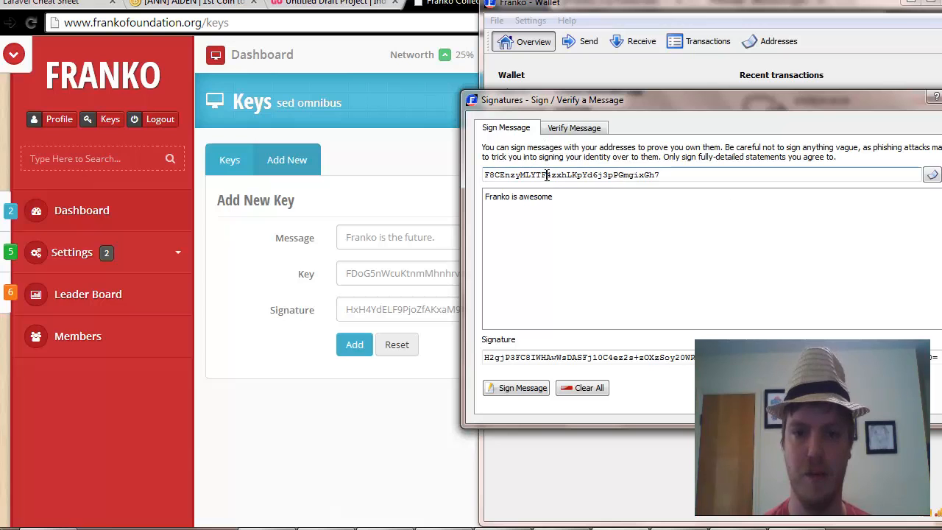
{"action": "triple_click", "coordinate": [574, 173]}
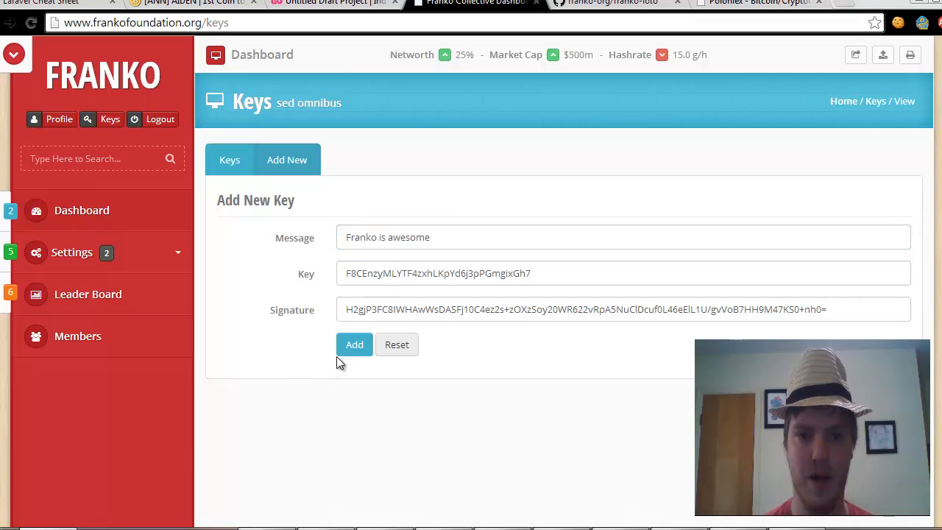
{"action": "left_click", "coordinate": [353, 345]}
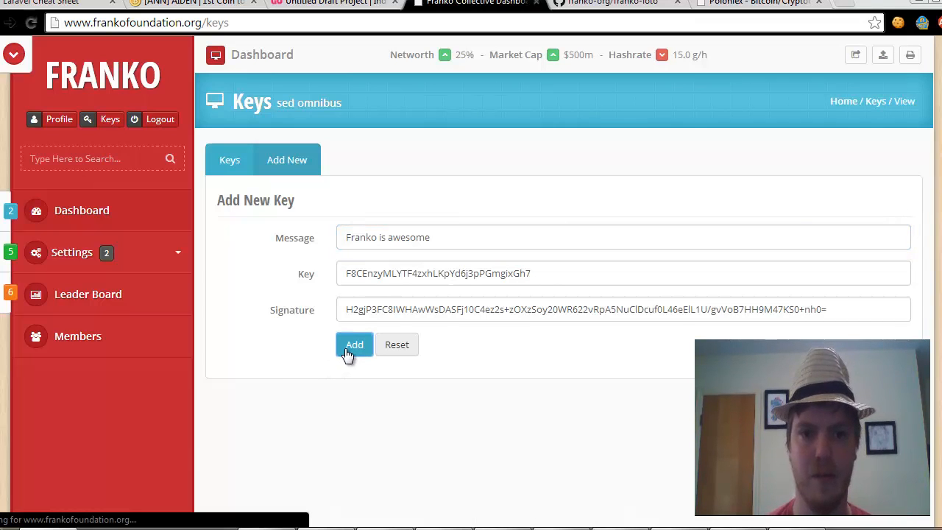
{"action": "left_click", "coordinate": [353, 344]}
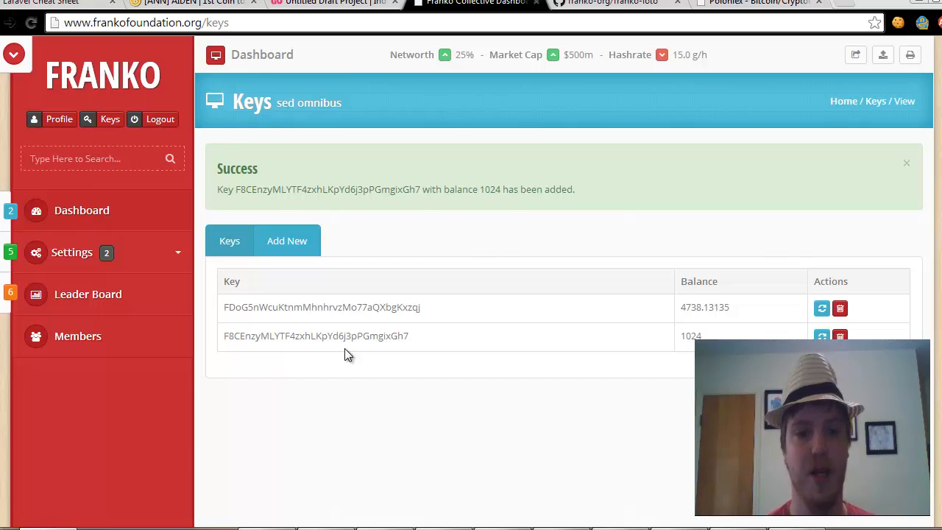